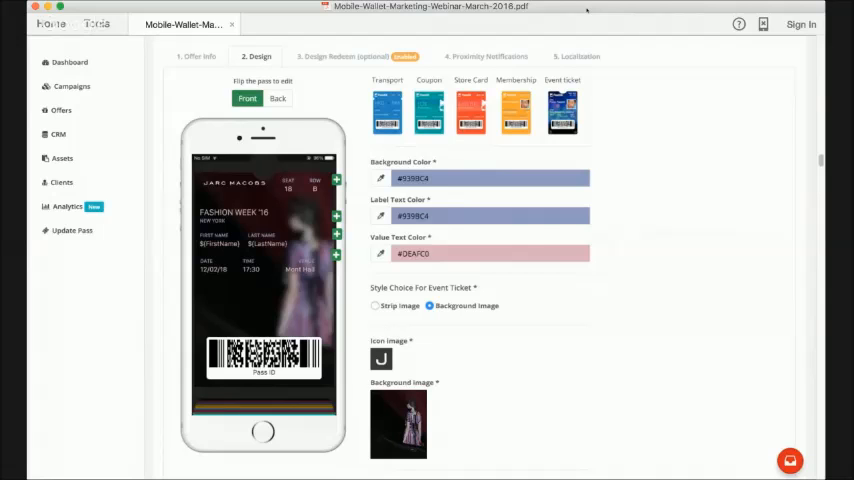
Switch the phone preview to the back side of the Event Ticket pass.
{"action": "left_click", "coordinate": [276, 98]}
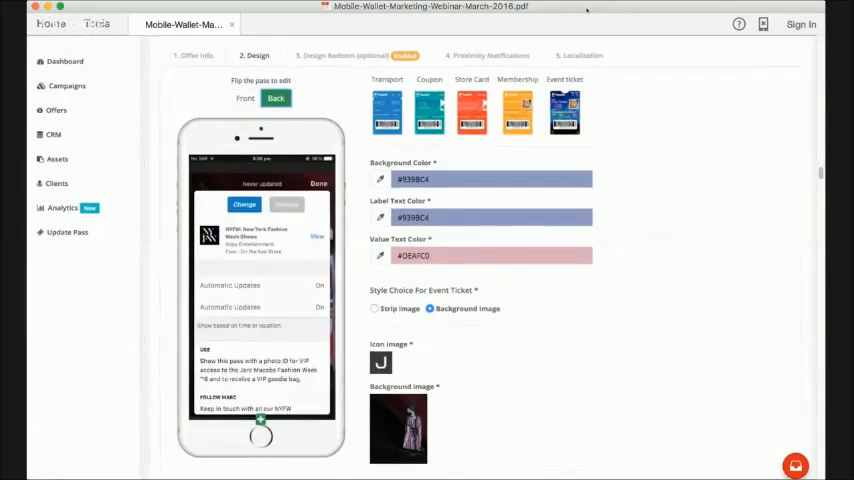